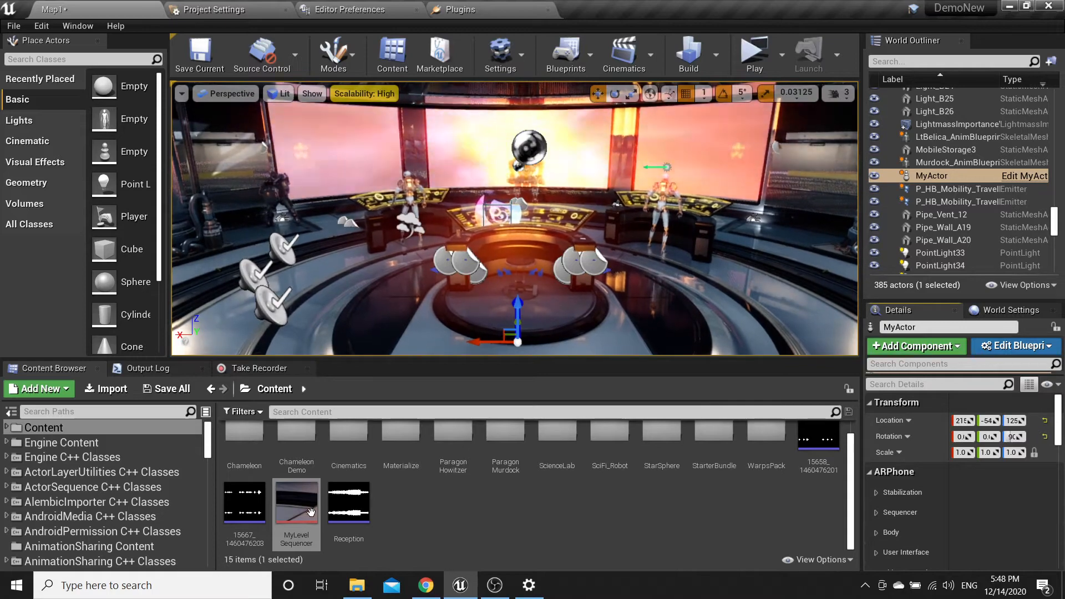
{"action": "mouse_move", "coordinate": [244, 502]}
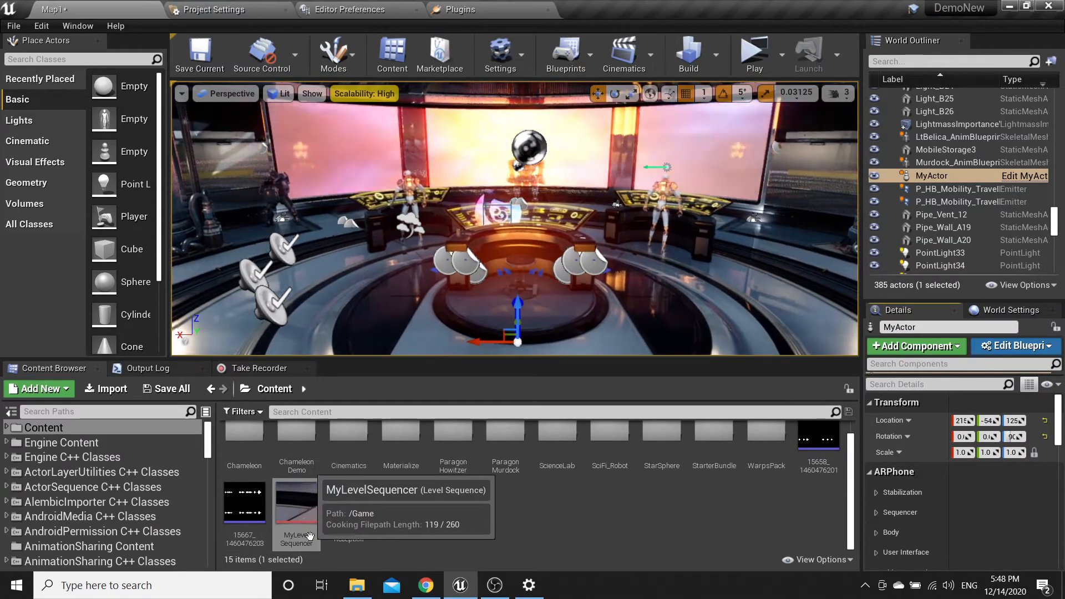
Step: Open the MyLevelSequencer asset from the Content Browser in the Sequencer
{"action": "double_click", "coordinate": [295, 502]}
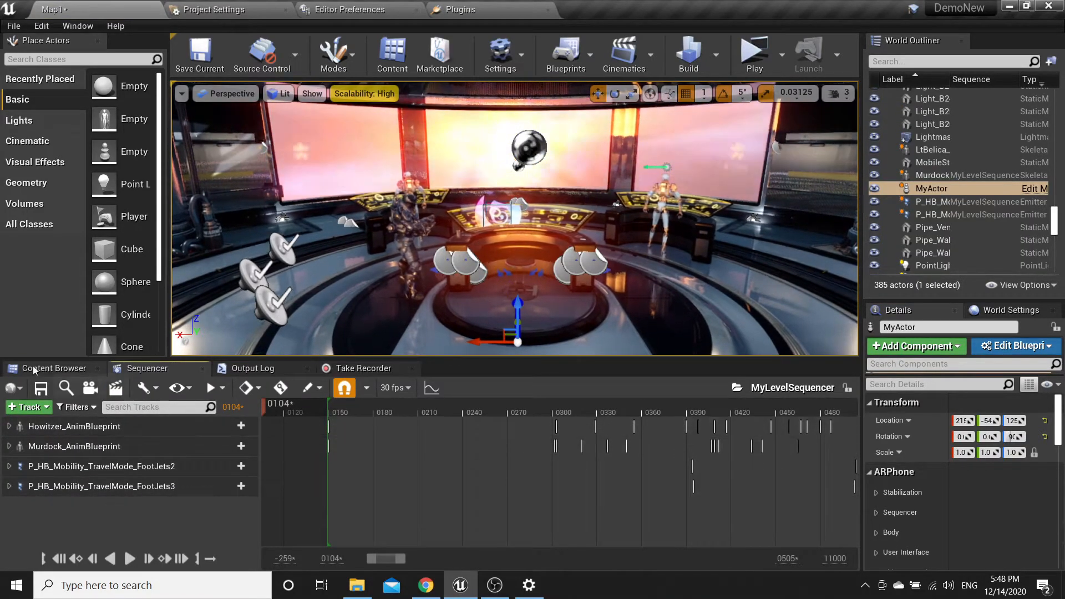
Step: Set MyActor's ARPhone Level Sequence Actor to the placed MyLevelSequencer actor
{"action": "left_click", "coordinate": [54, 368]}
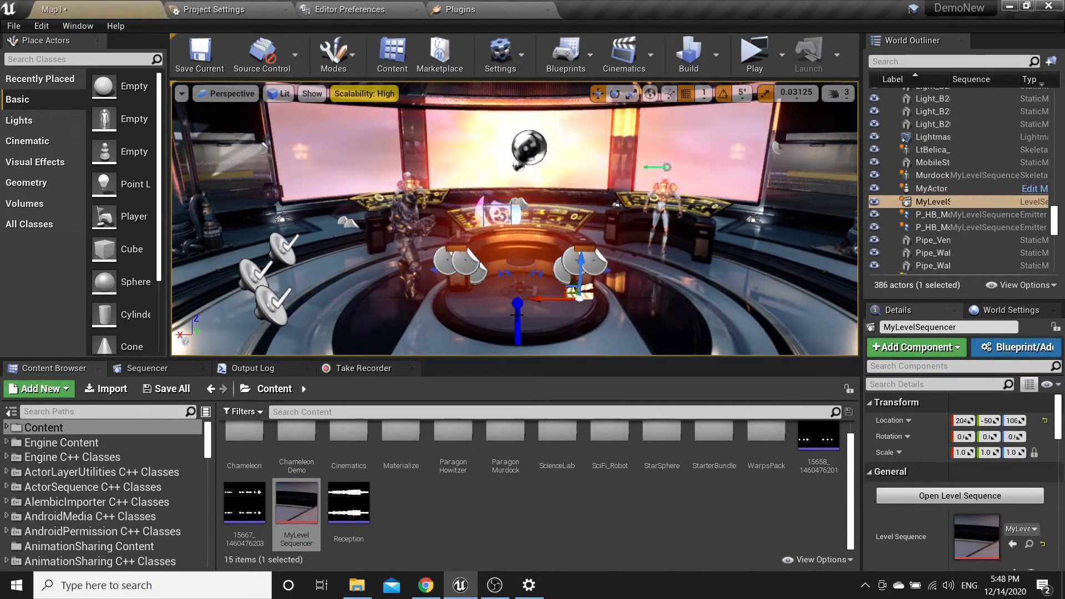
{"action": "left_click", "coordinate": [932, 188]}
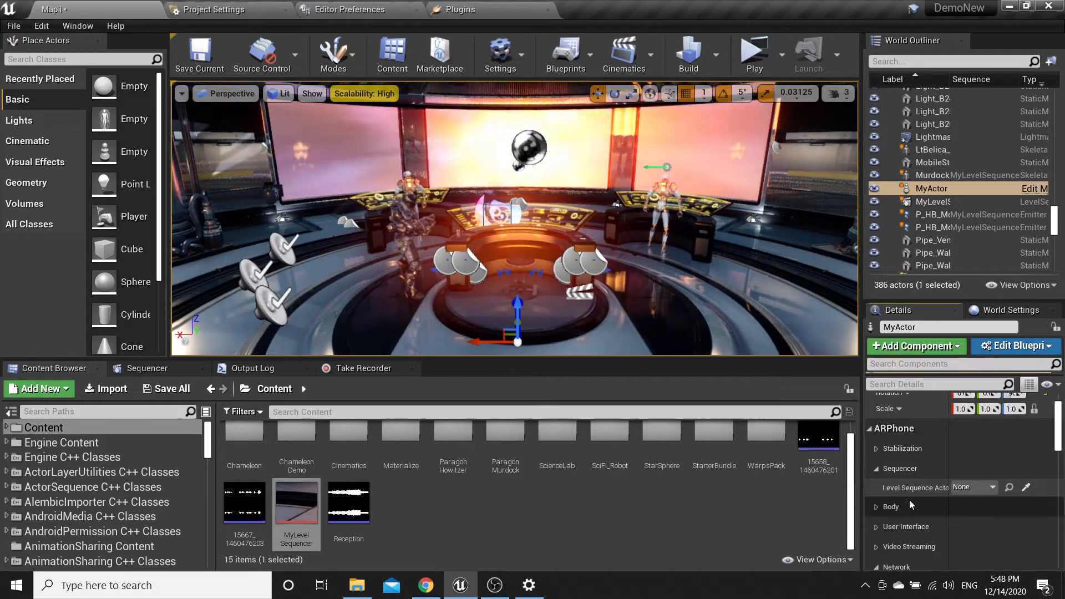
{"action": "left_click", "coordinate": [992, 488]}
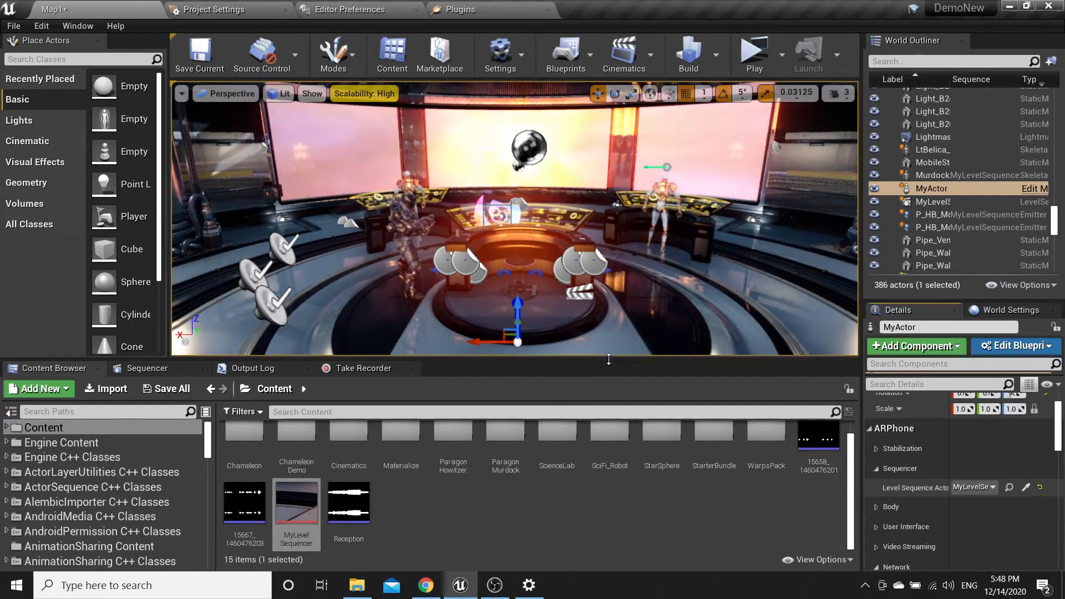
{"action": "left_click", "coordinate": [146, 368]}
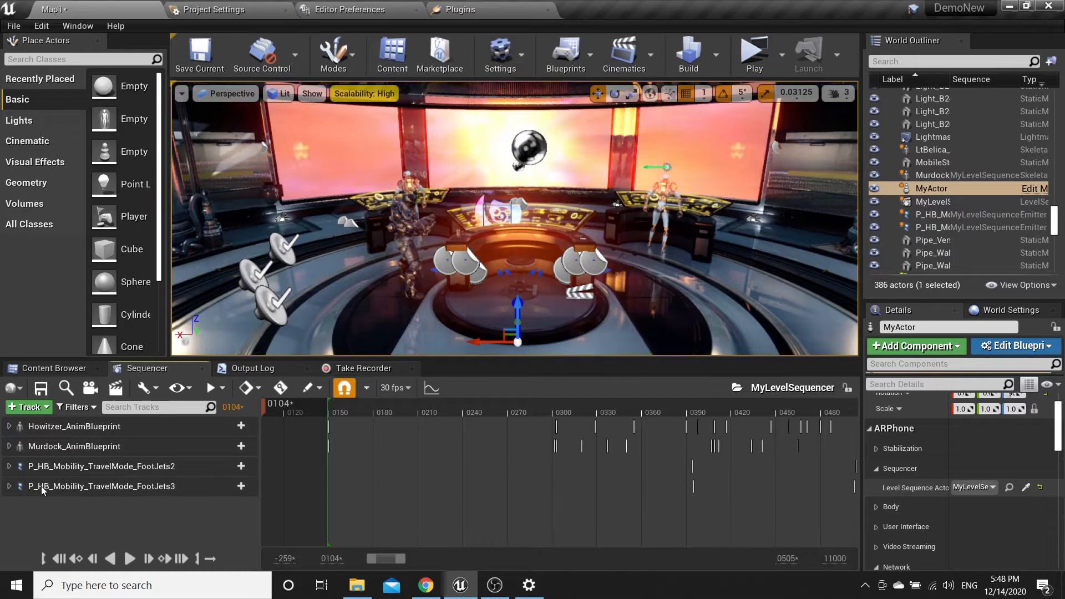
{"action": "mouse_move", "coordinate": [51, 373]}
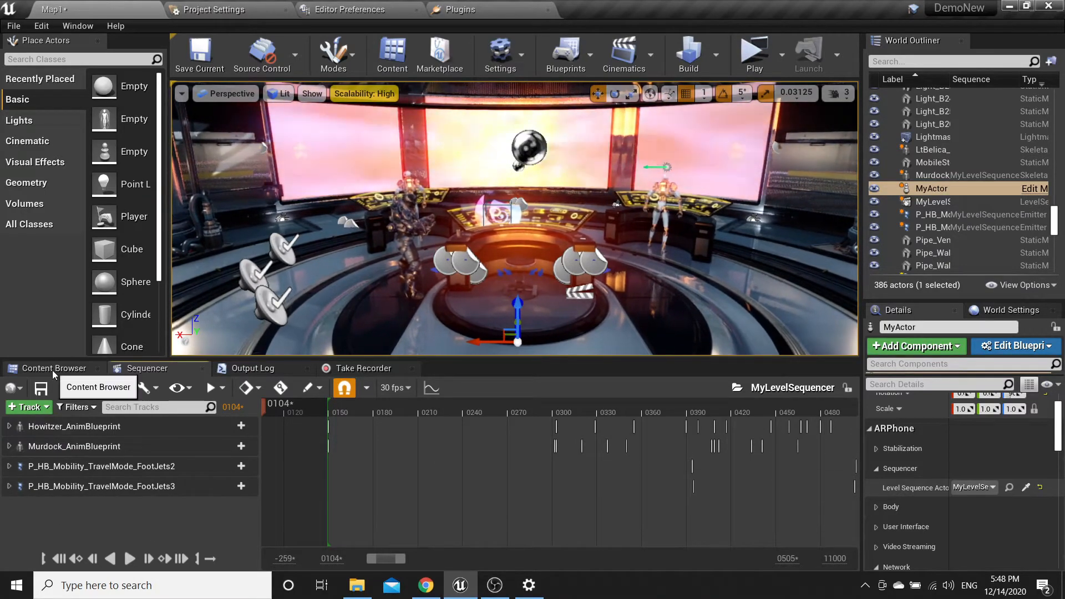
Step: Play the level in a preview and start recording take 67 of Scene_1
{"action": "left_click", "coordinate": [51, 367]}
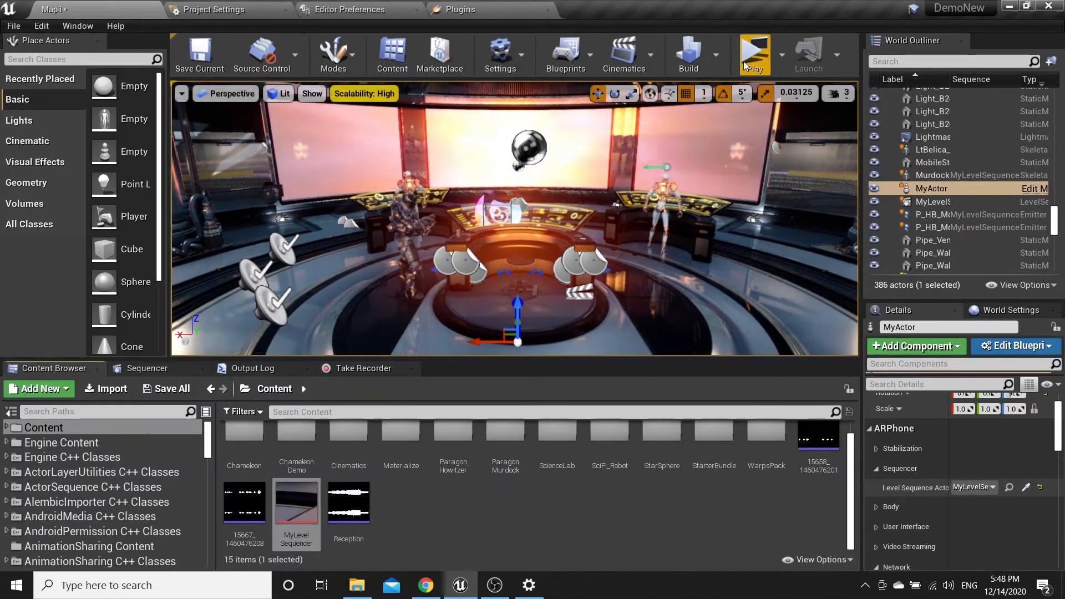
{"action": "left_click", "coordinate": [754, 55]}
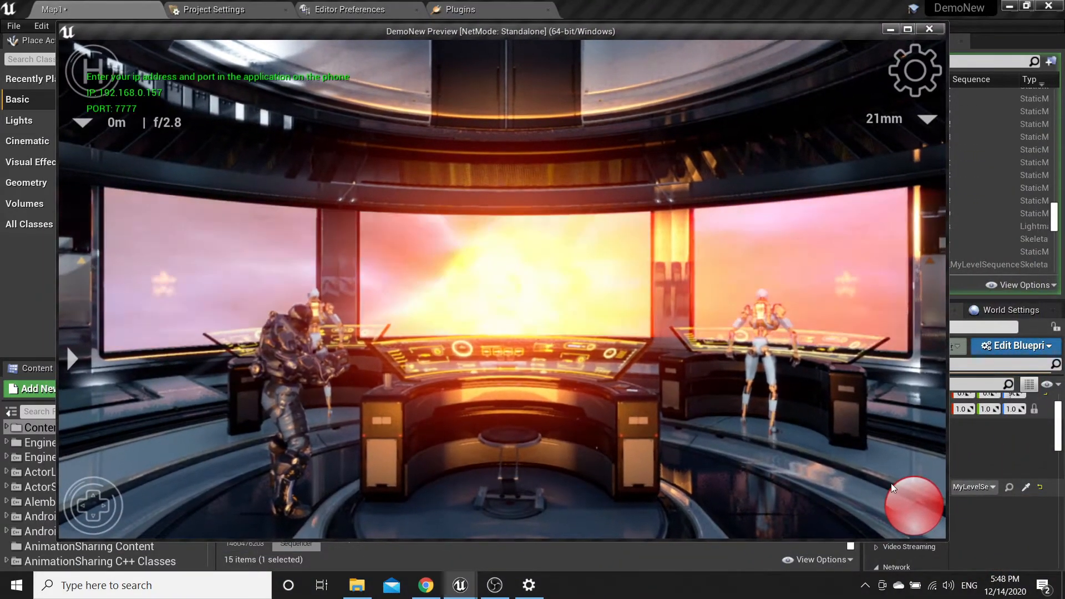
{"action": "left_click", "coordinate": [914, 506]}
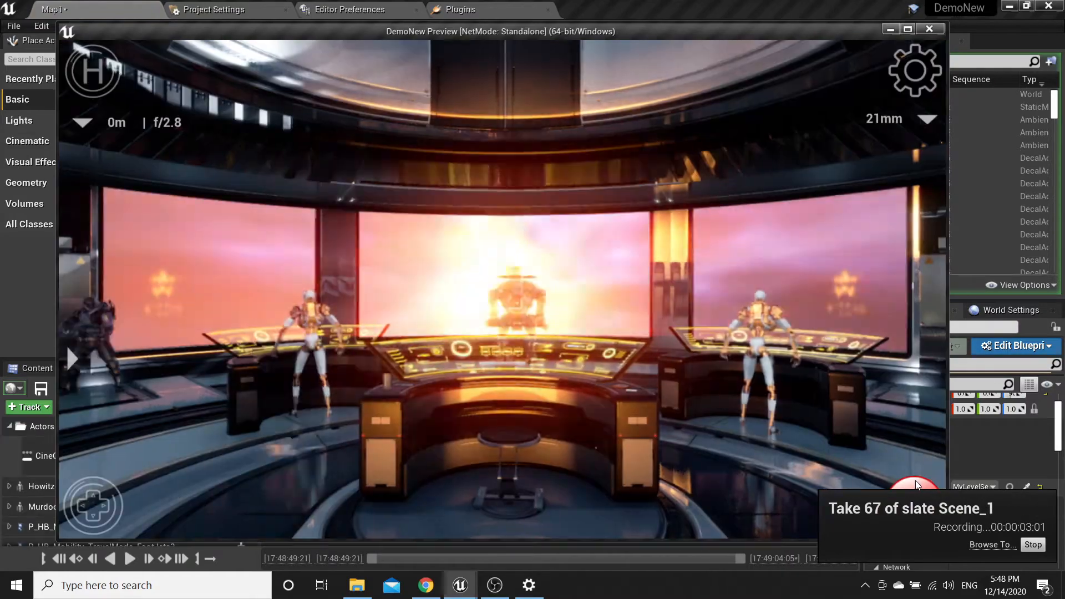
{"action": "left_click", "coordinate": [130, 558]}
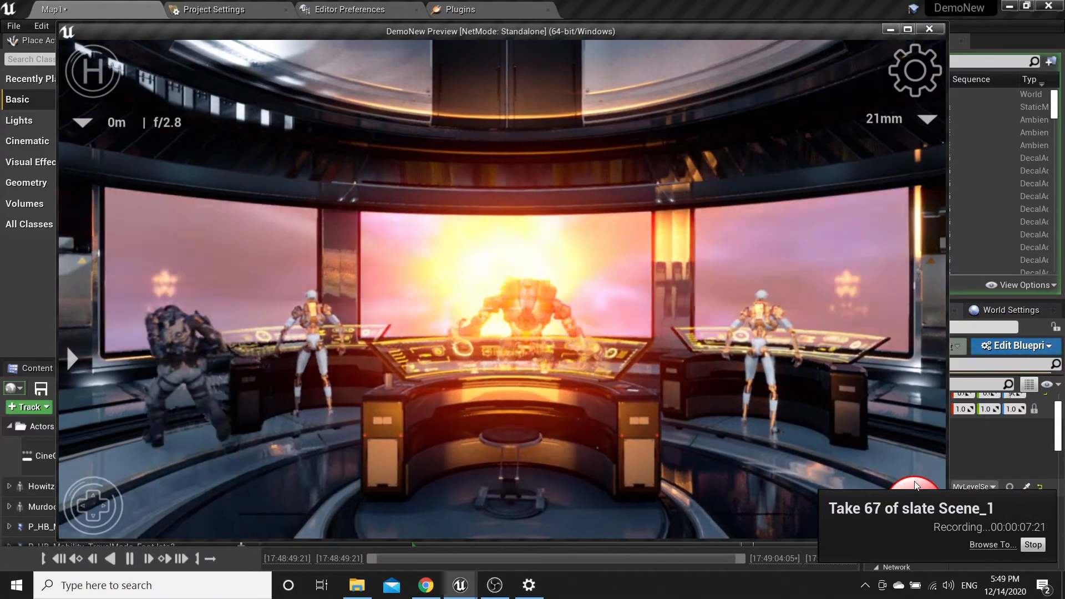
Step: Stop the Scene_1_67 recording and end the play preview
{"action": "left_click", "coordinate": [1032, 544]}
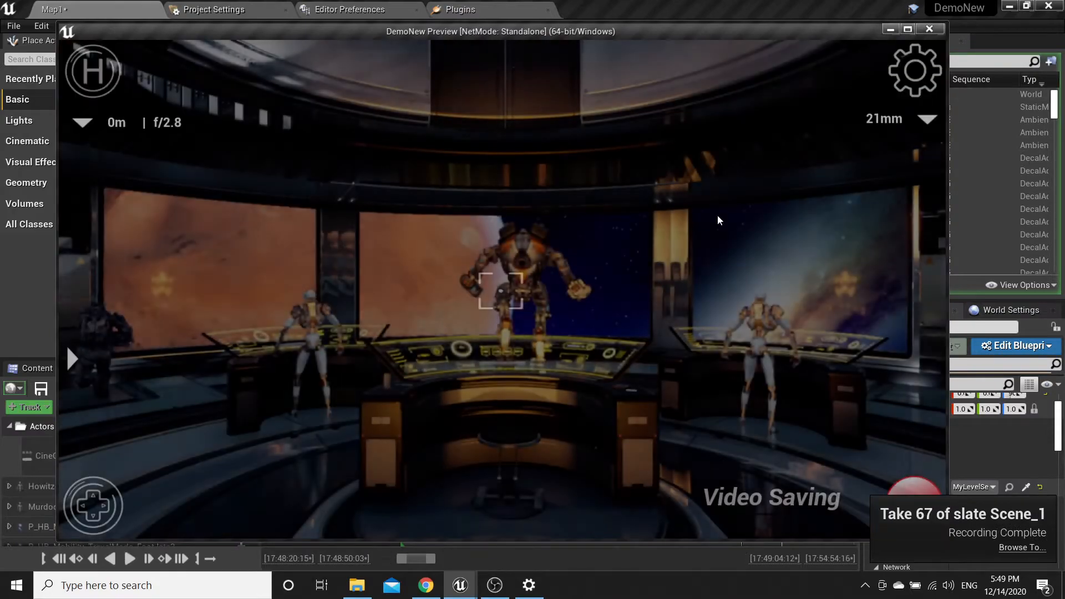
{"action": "left_click", "coordinate": [929, 29]}
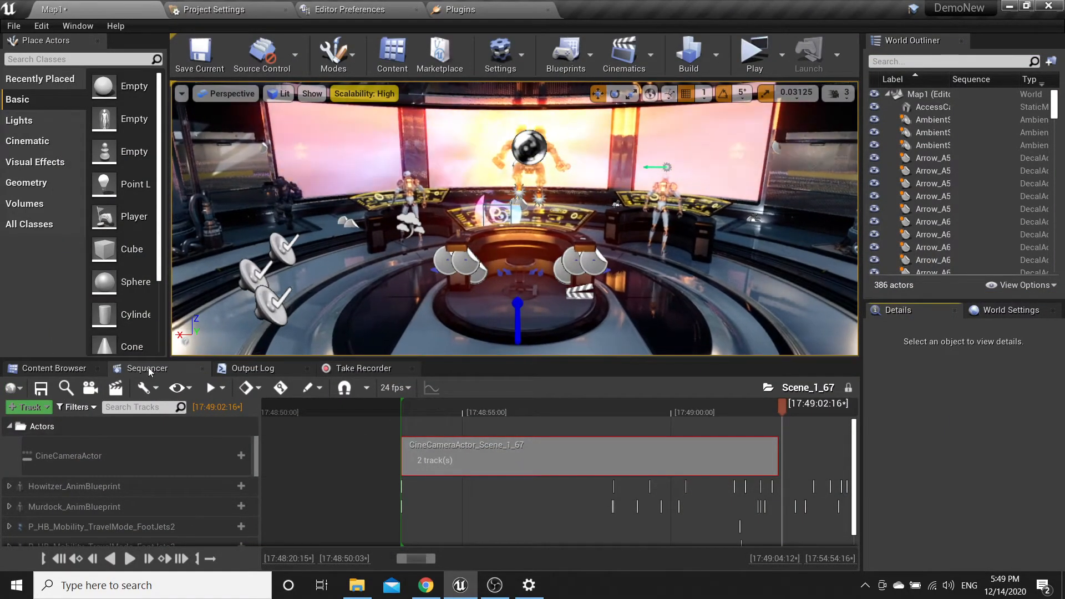
{"action": "mouse_move", "coordinate": [147, 367]}
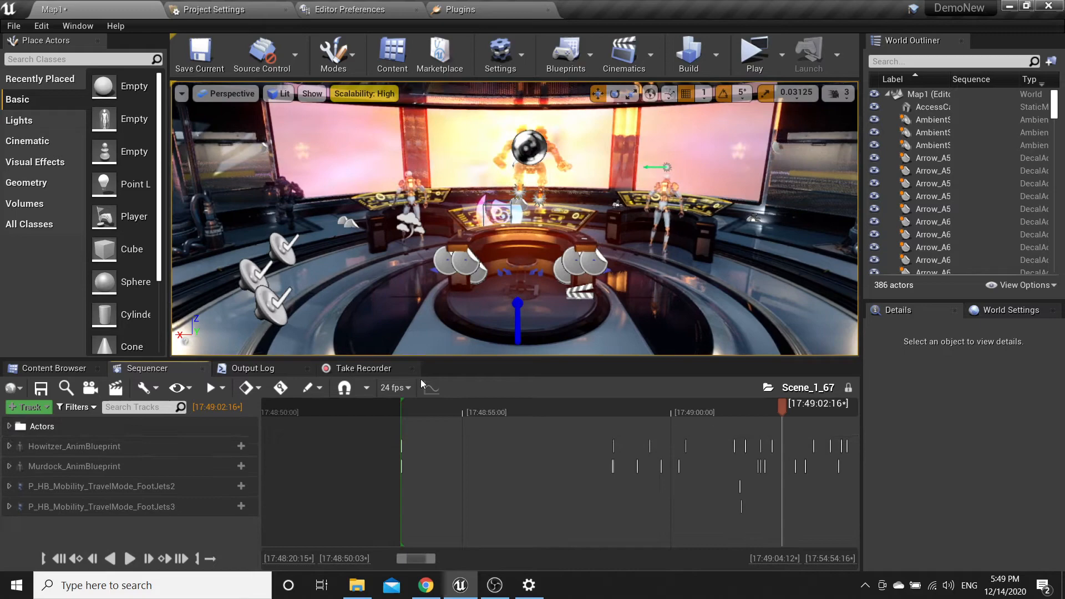
Step: Delete the MyLevelSequencer actor from the World Outliner, confirming the reference warning
{"action": "left_click", "coordinate": [576, 293]}
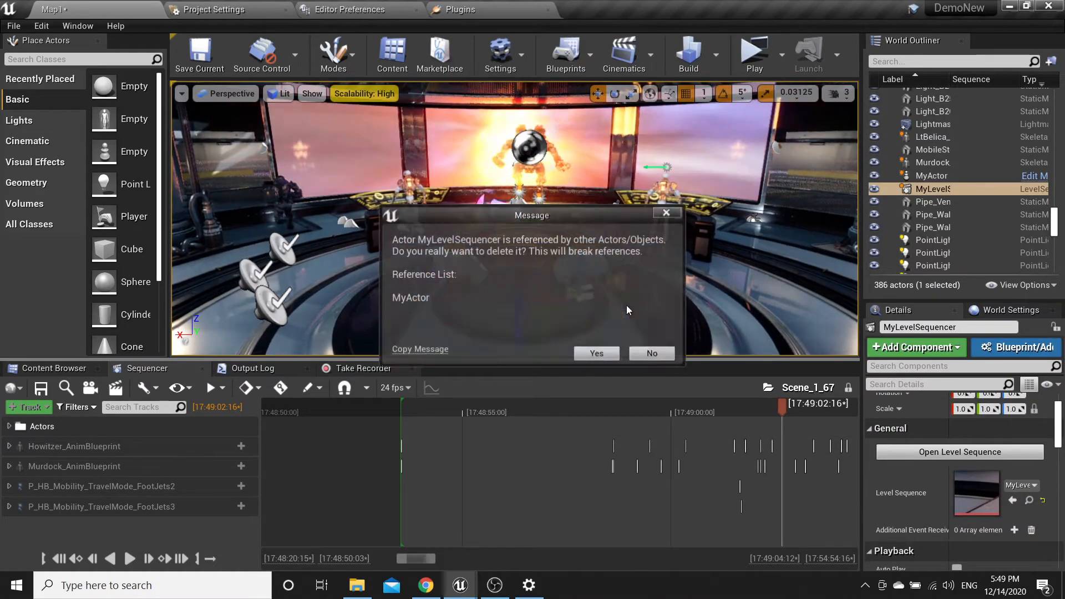
{"action": "left_click", "coordinate": [595, 353]}
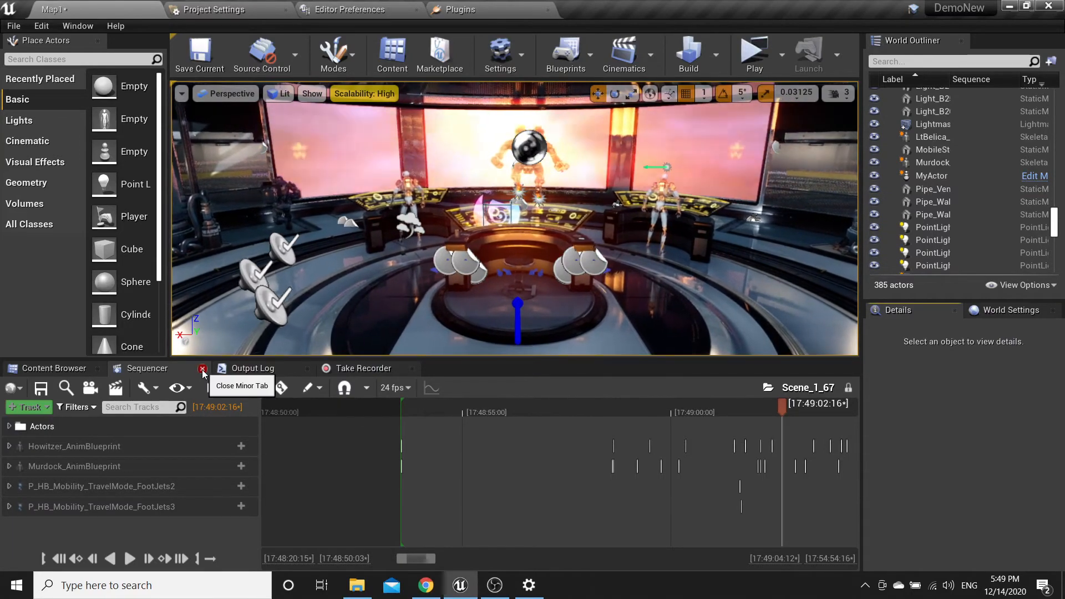
Step: Close the Sequencer tab and confirm clearing the pending Scene_1_67 take
{"action": "left_click", "coordinate": [202, 368]}
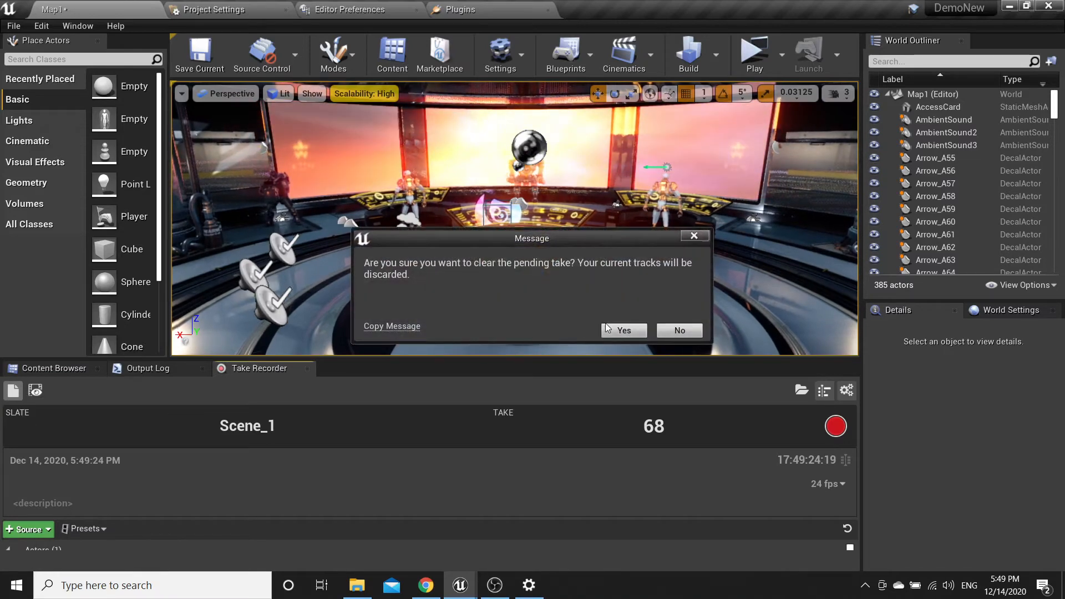
{"action": "left_click", "coordinate": [622, 330]}
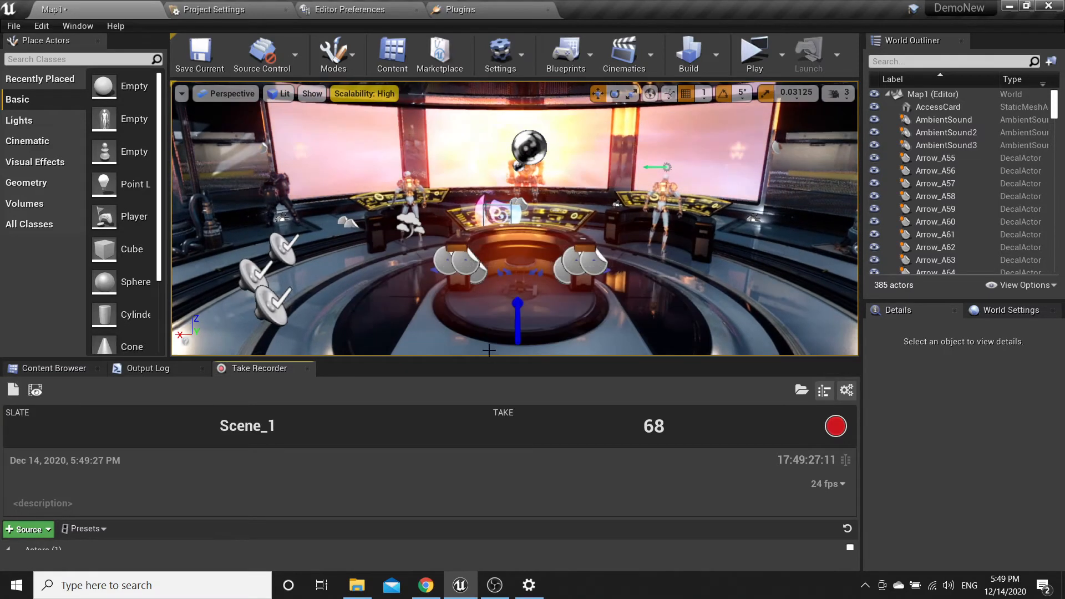